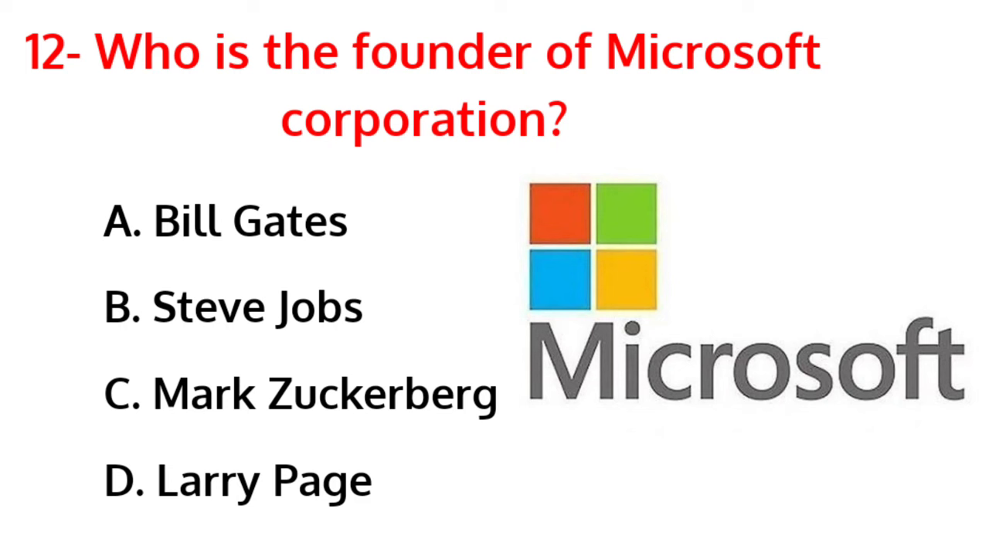
{"action": "left_click", "coordinate": [224, 222]}
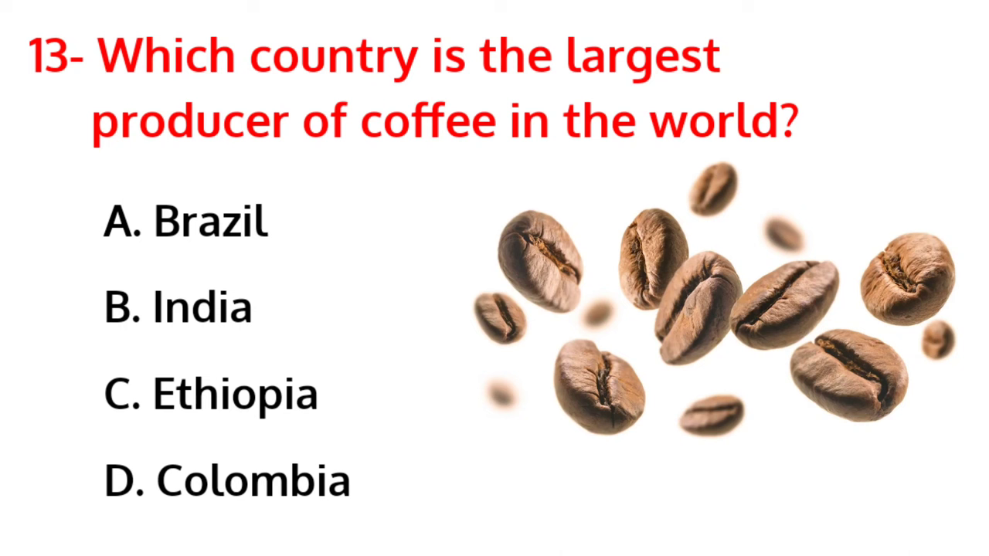
{"action": "left_click", "coordinate": [194, 224]}
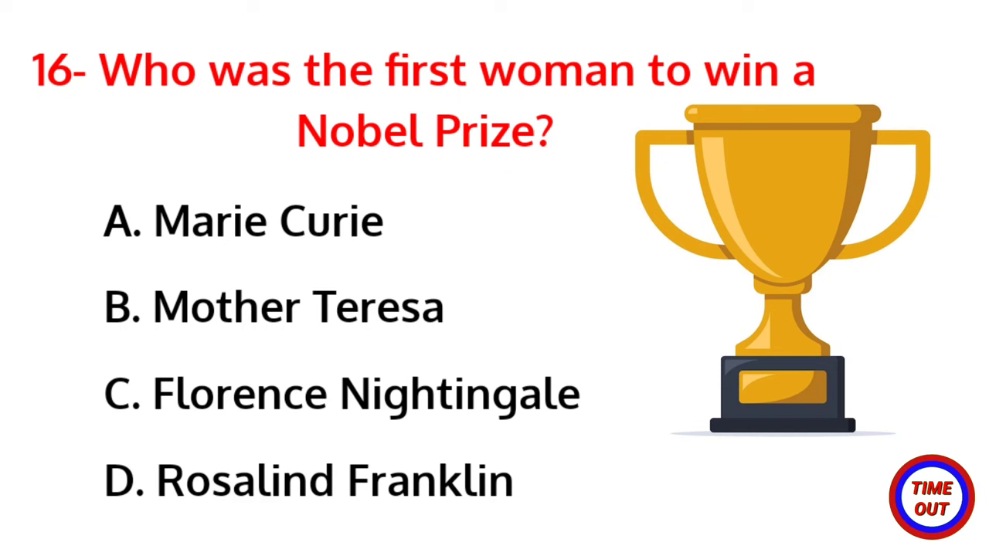
{"action": "left_click", "coordinate": [243, 221]}
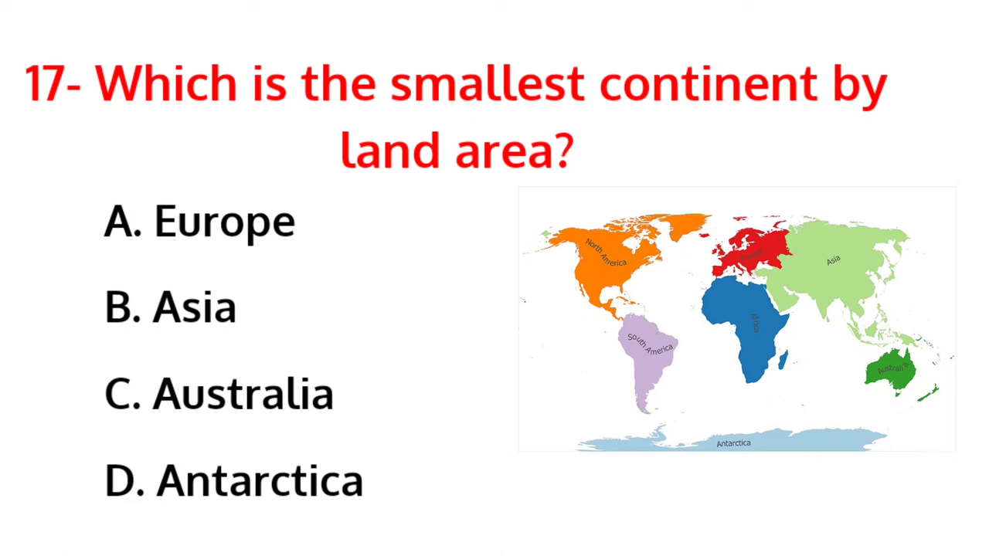
{"action": "left_click", "coordinate": [225, 394]}
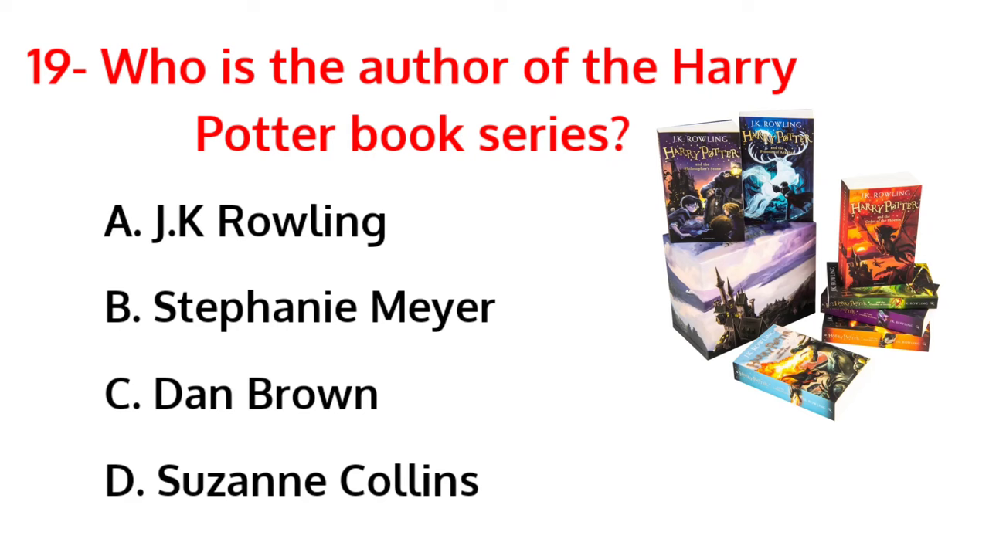
{"action": "left_click", "coordinate": [247, 223]}
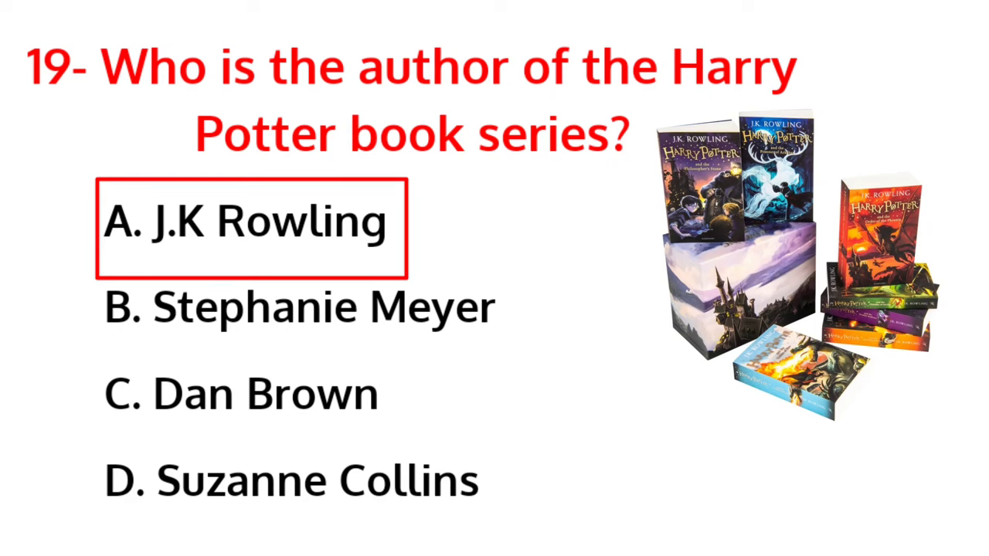